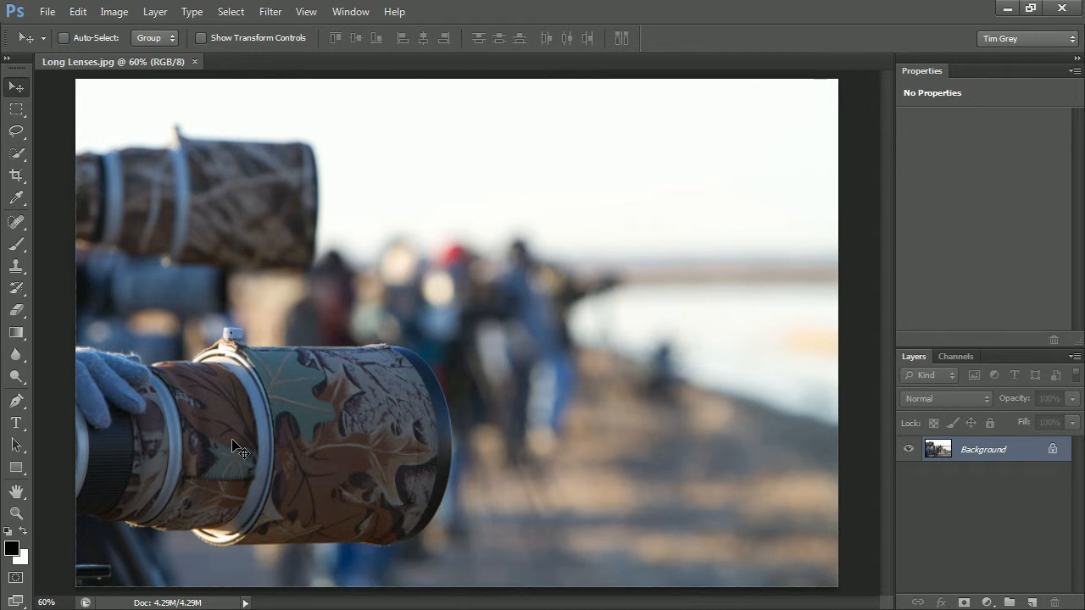
mouse_move(371, 582)
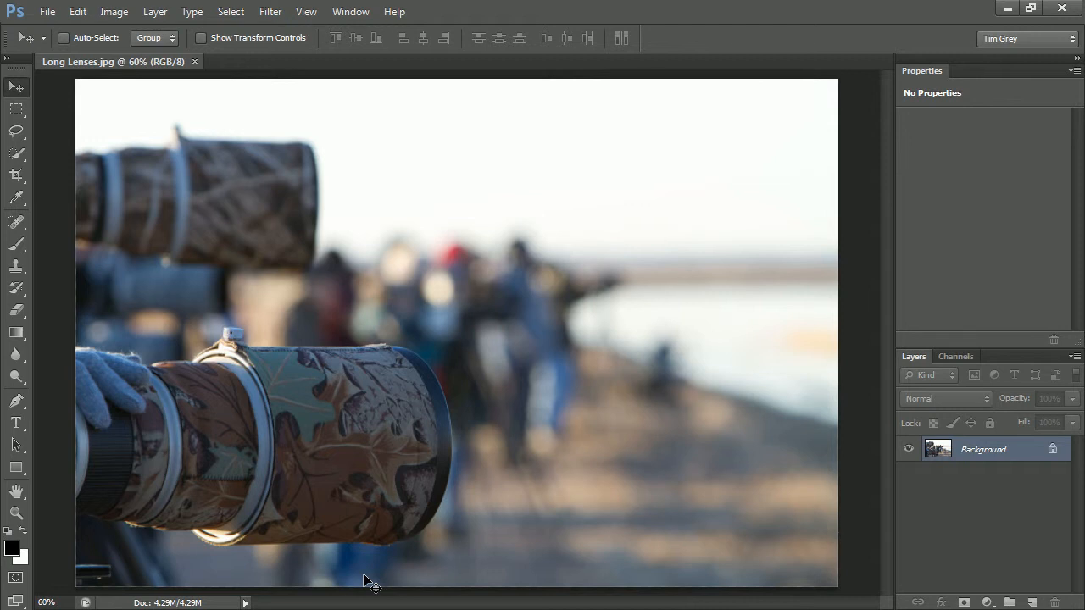
mouse_move(37, 197)
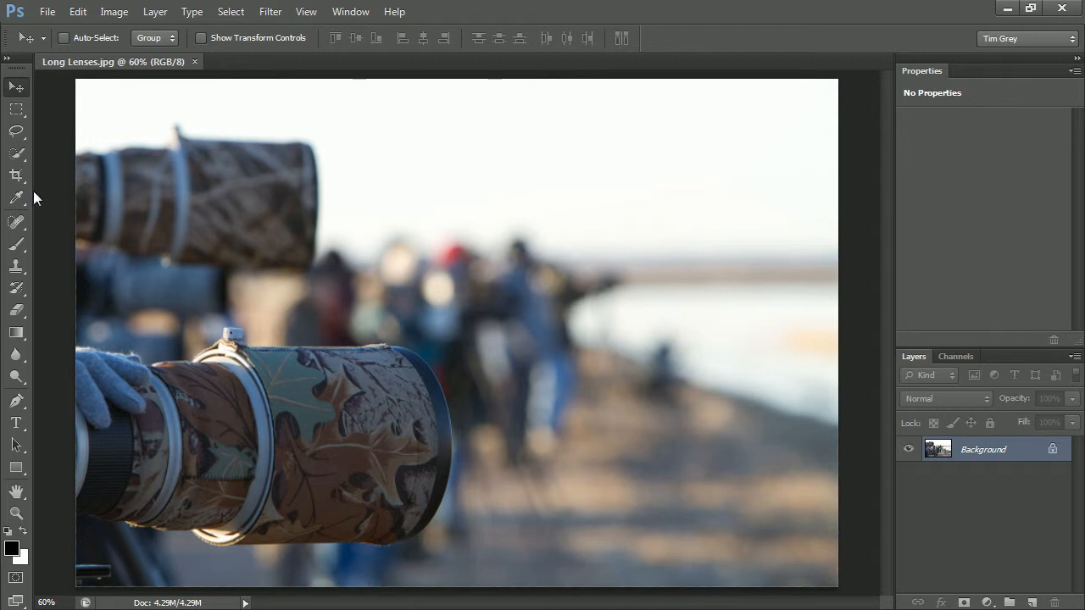
Activate the Quick Selection tool in Add to Selection mode
click(17, 154)
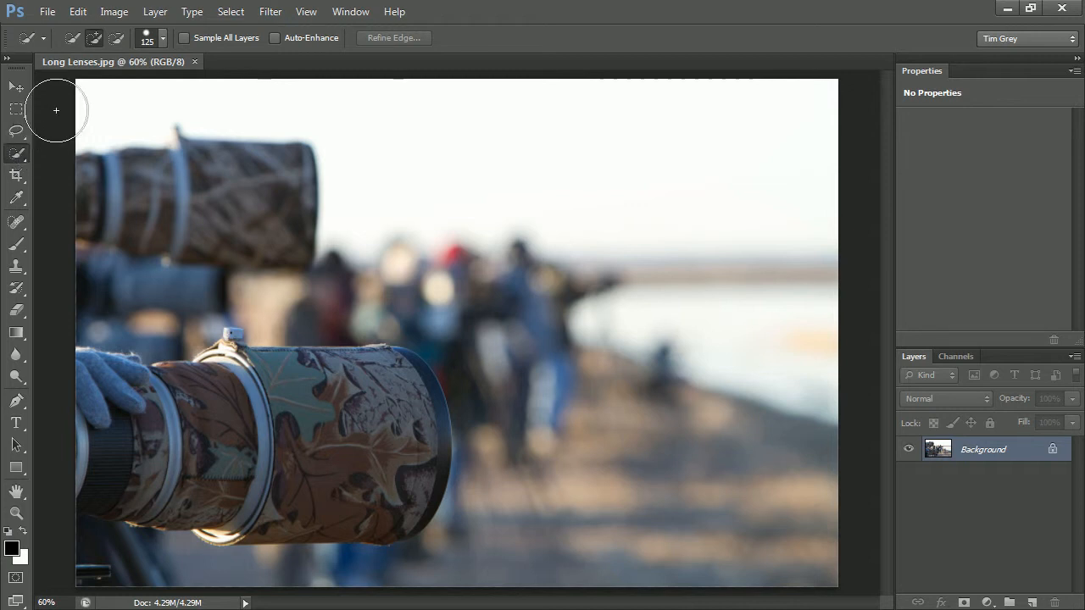
mouse_move(100, 52)
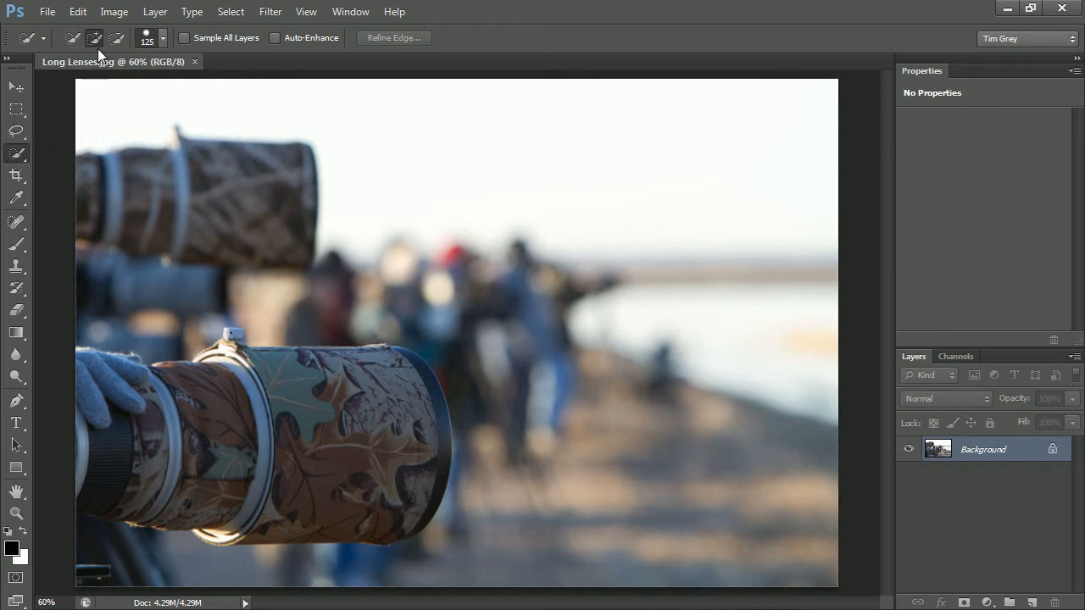
mouse_move(106, 55)
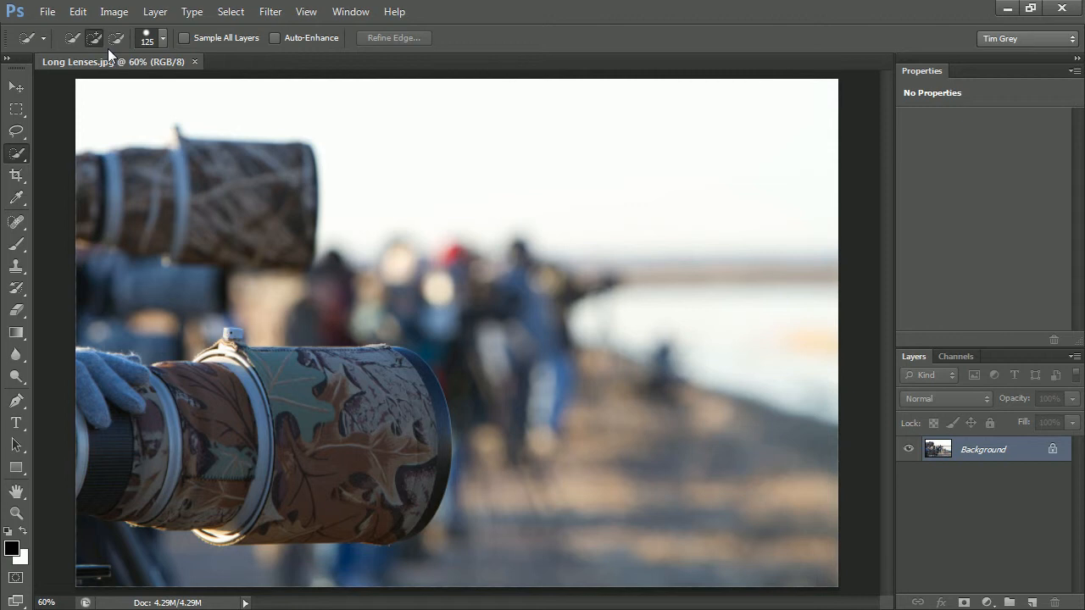
mouse_move(129, 53)
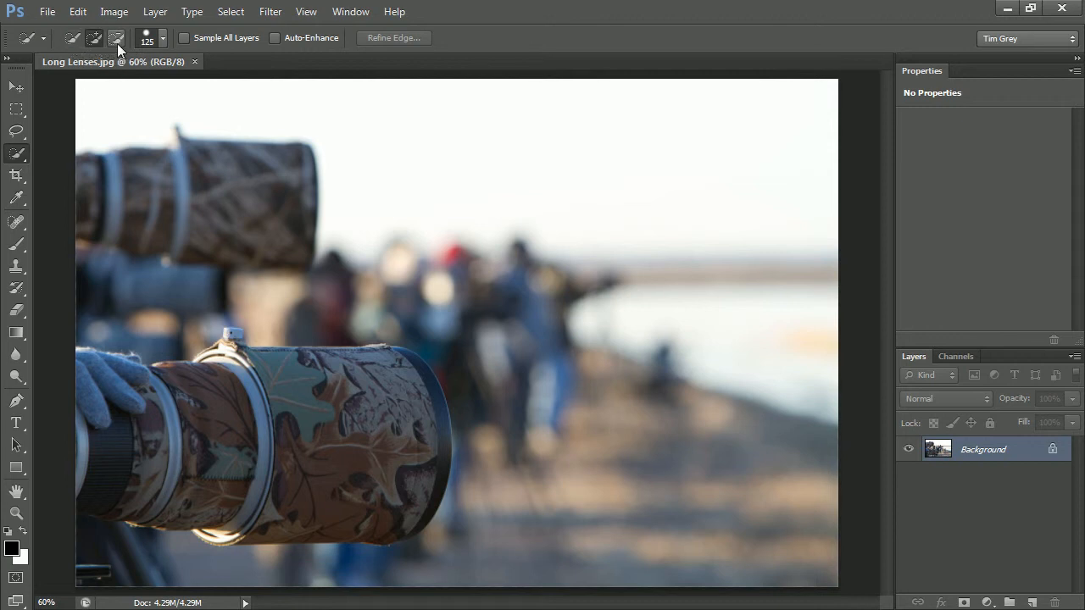
click(94, 38)
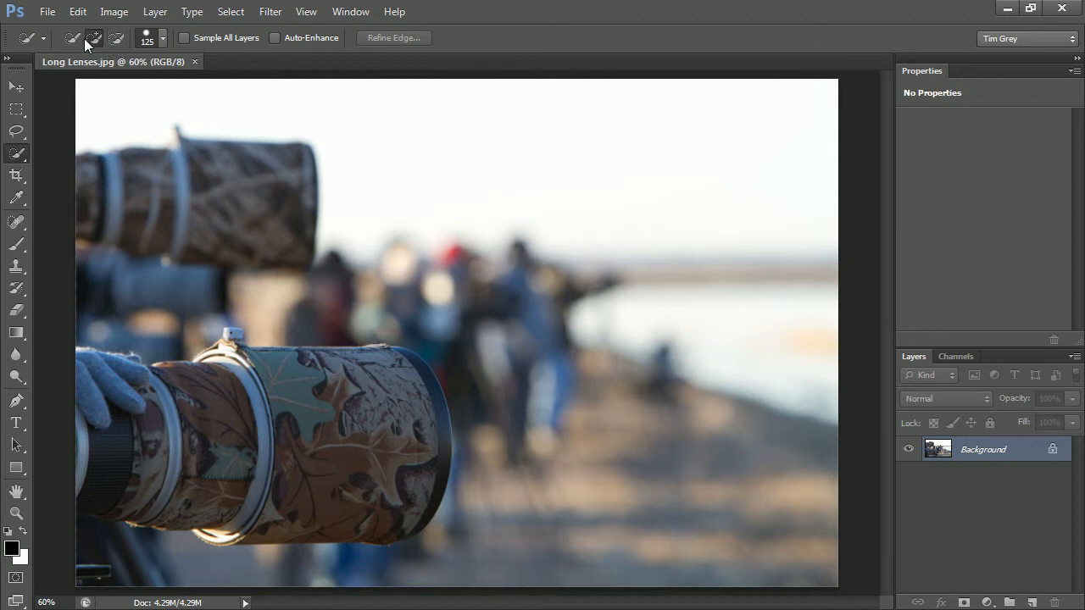
mouse_move(117, 56)
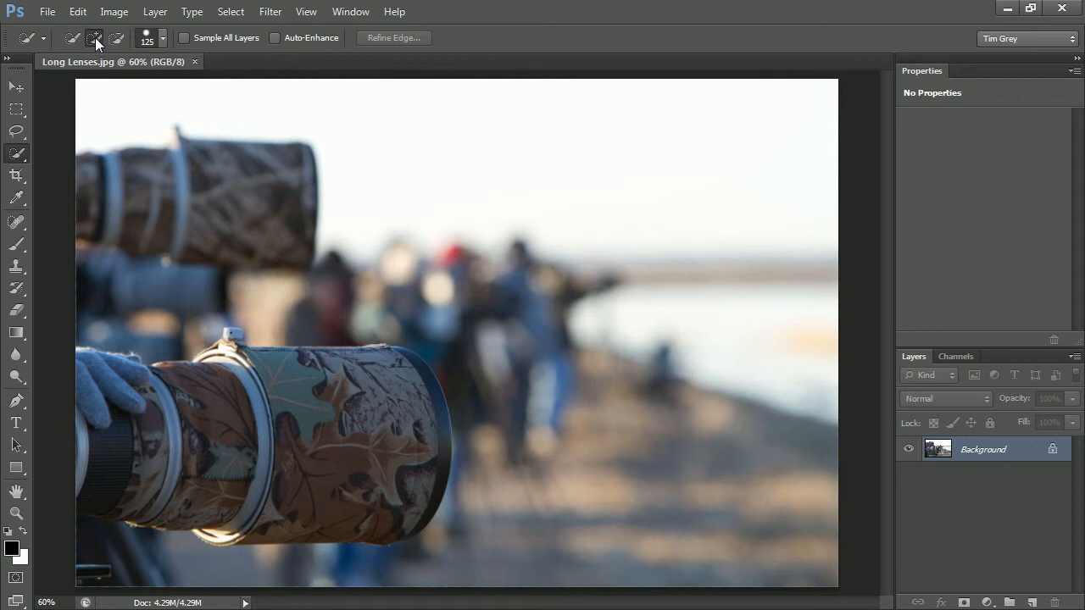
mouse_move(152, 49)
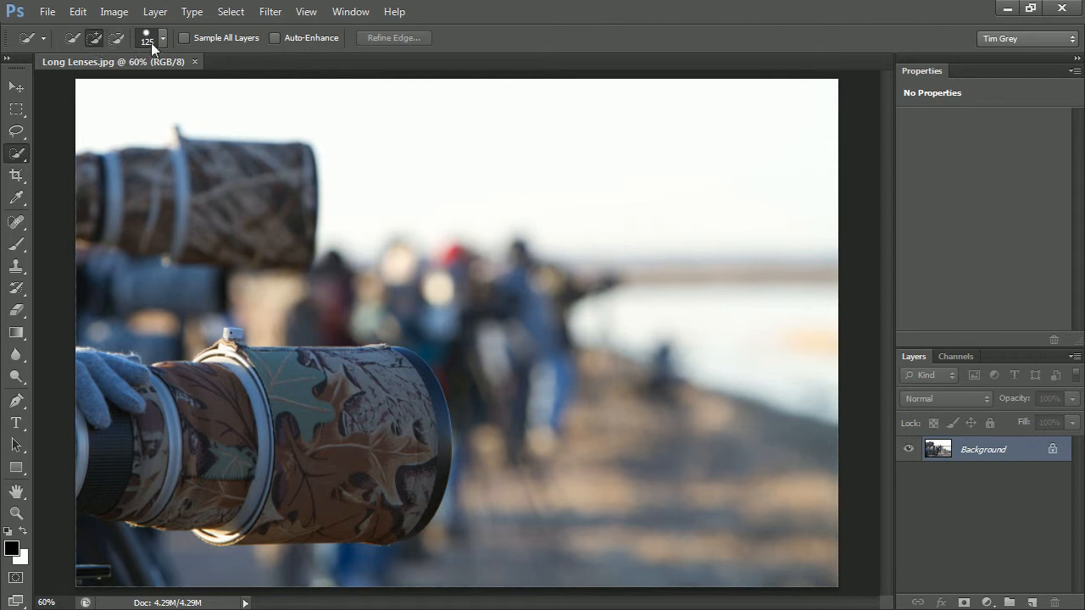
click(161, 38)
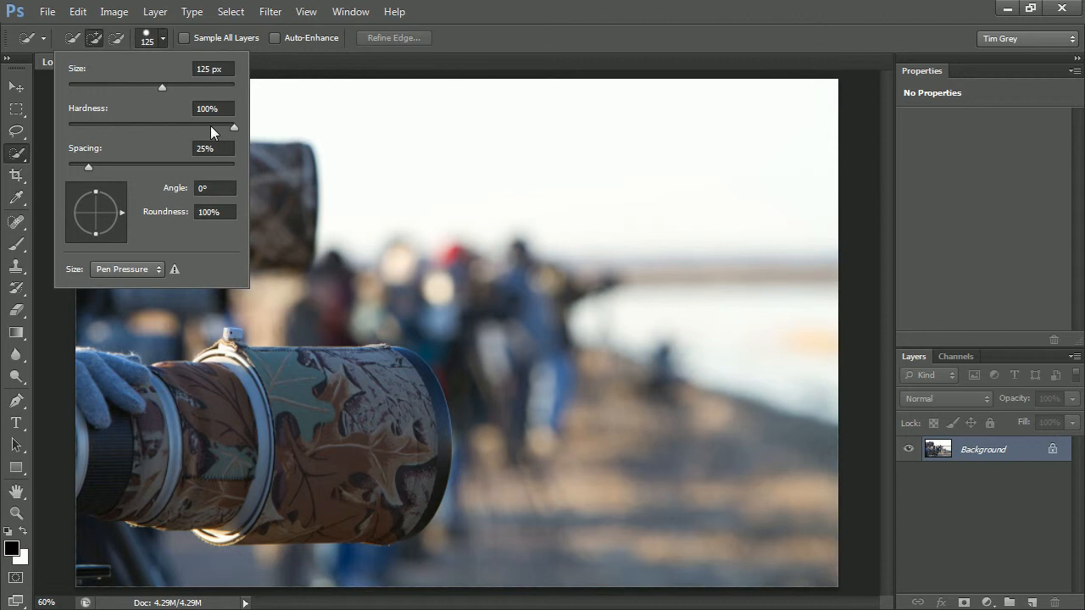
mouse_move(229, 132)
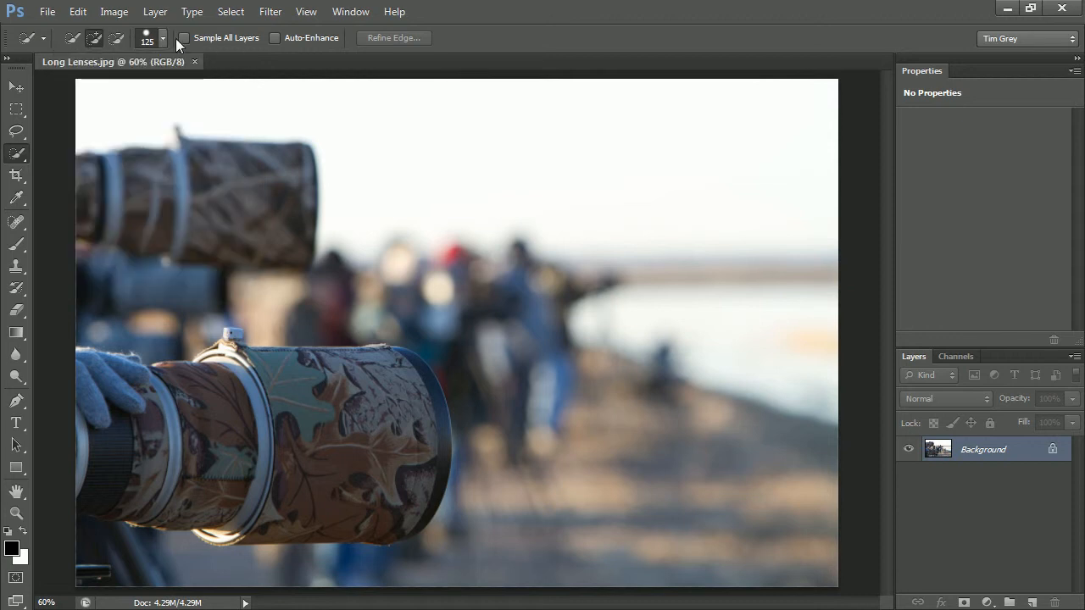
Turn on Sample All Layers and Auto-Enhance for the Quick Selection tool
click(184, 37)
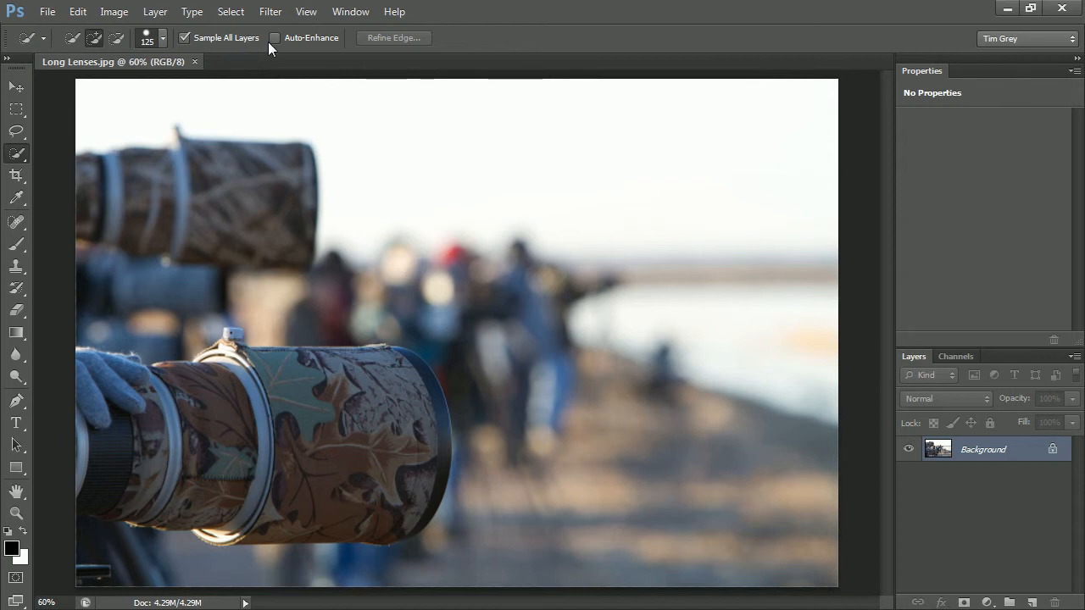
click(274, 37)
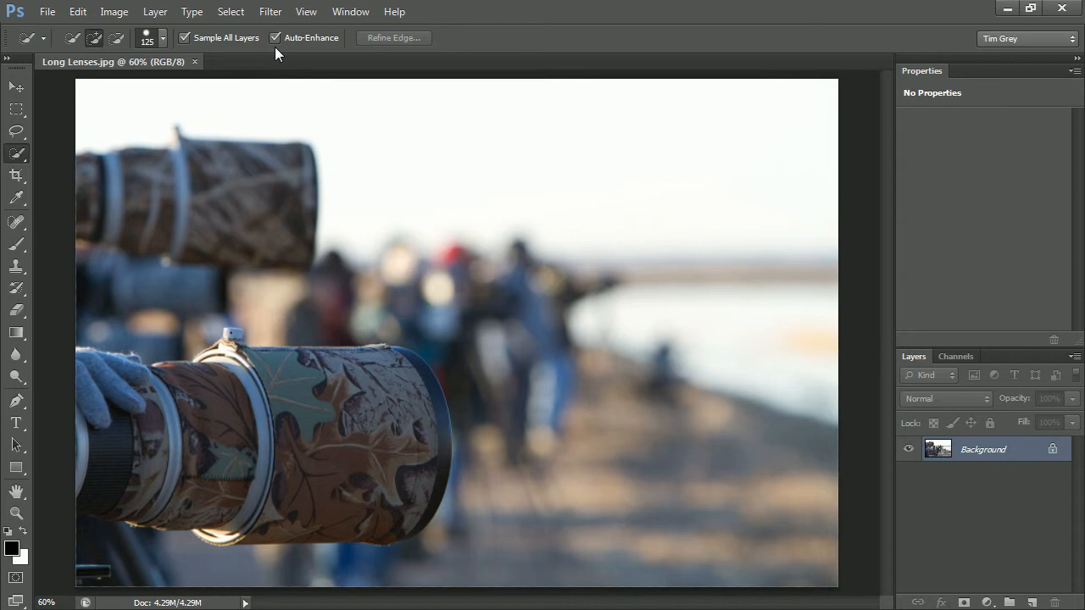
mouse_move(172, 30)
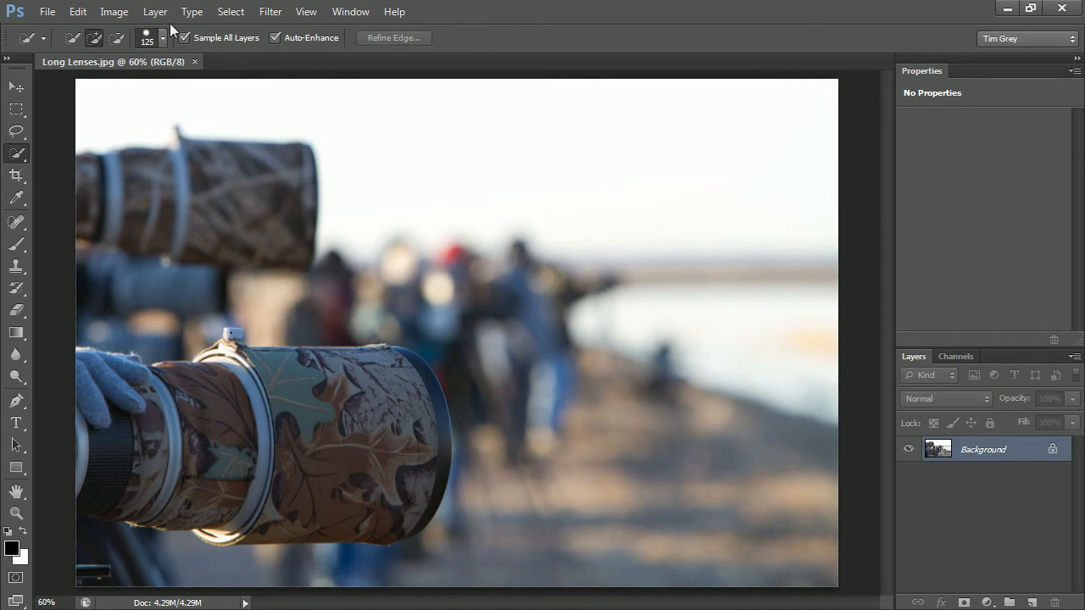
mouse_move(274, 55)
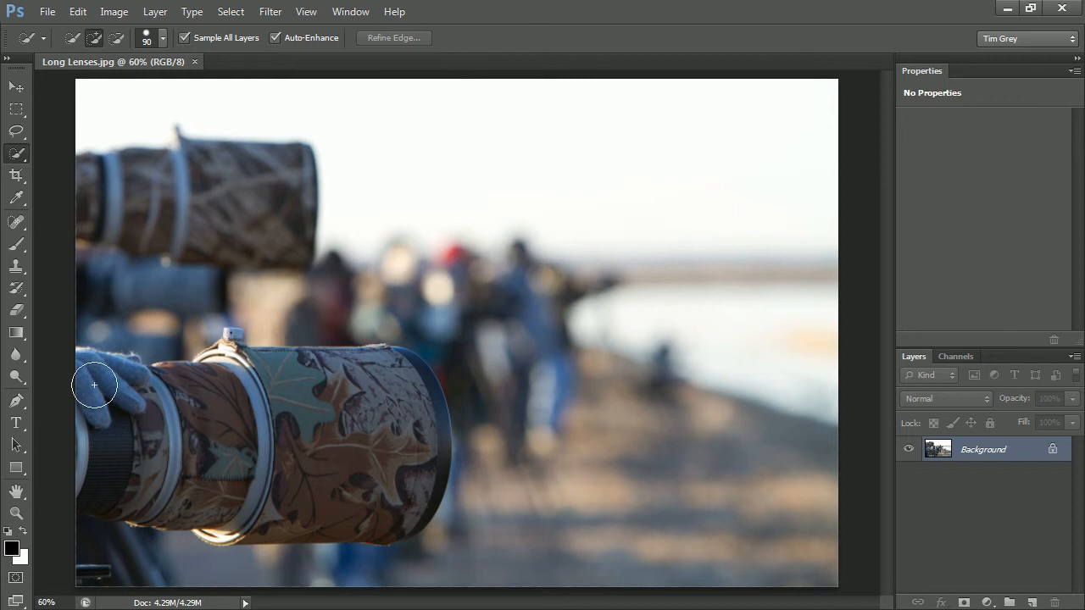
Drag a 90 px Quick Selection stroke from the glove across the near lens
drag(95, 385, 268, 384)
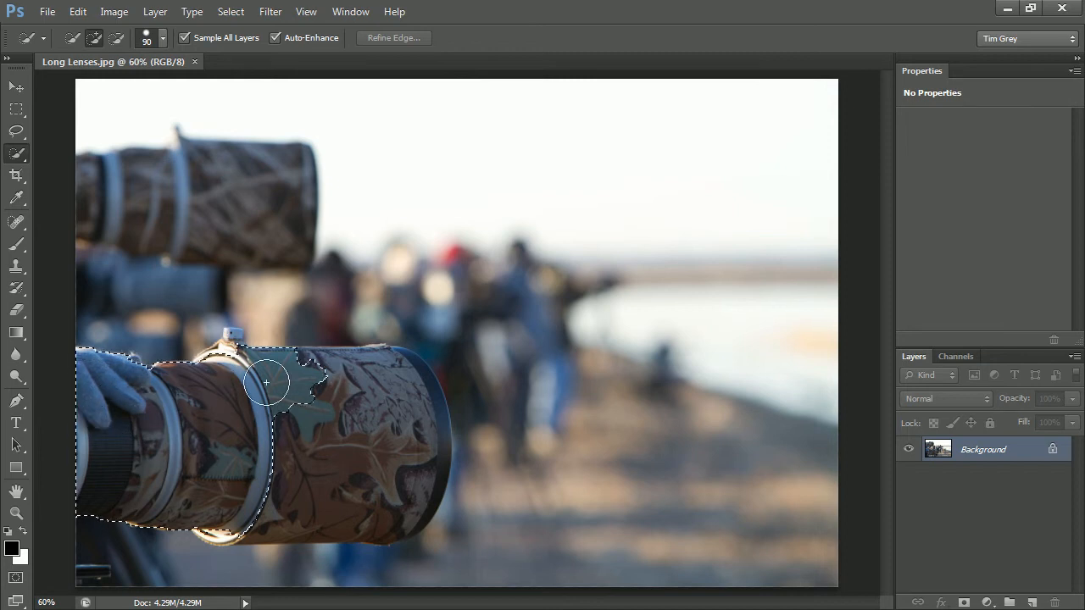